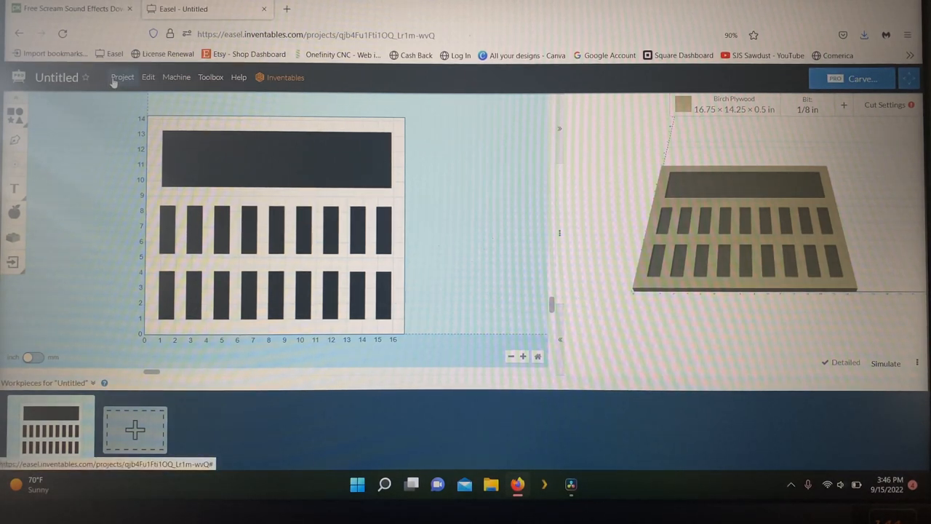
Download the current Easel workpiece as a ZIP named 'bit tray' into Desktop\SVGs
click(122, 77)
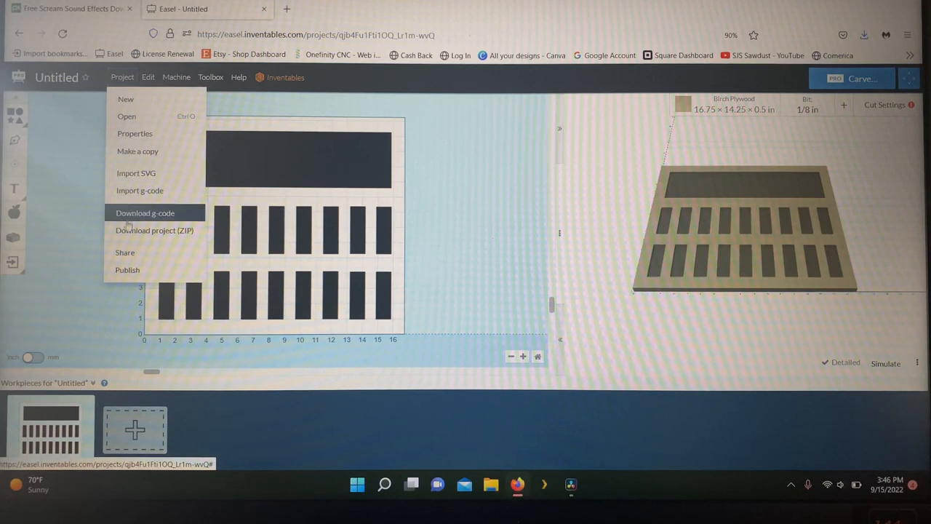
click(154, 230)
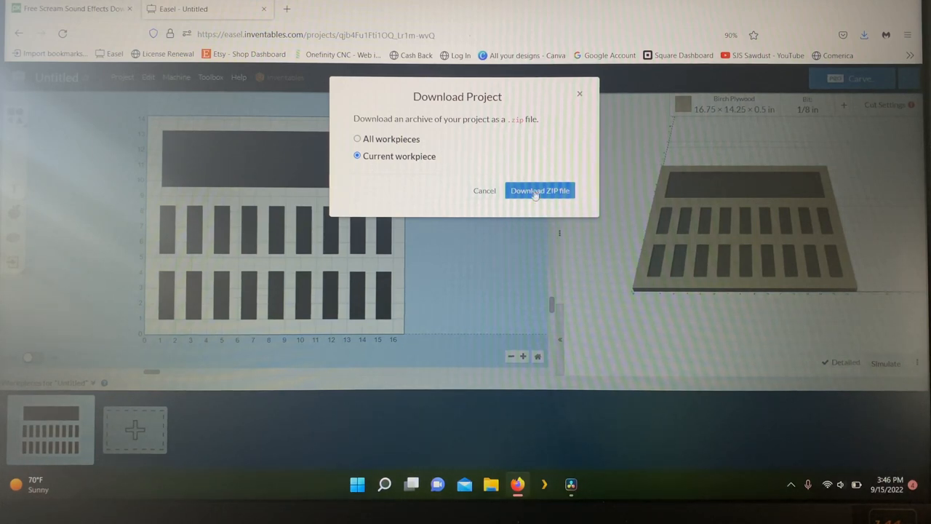
click(540, 190)
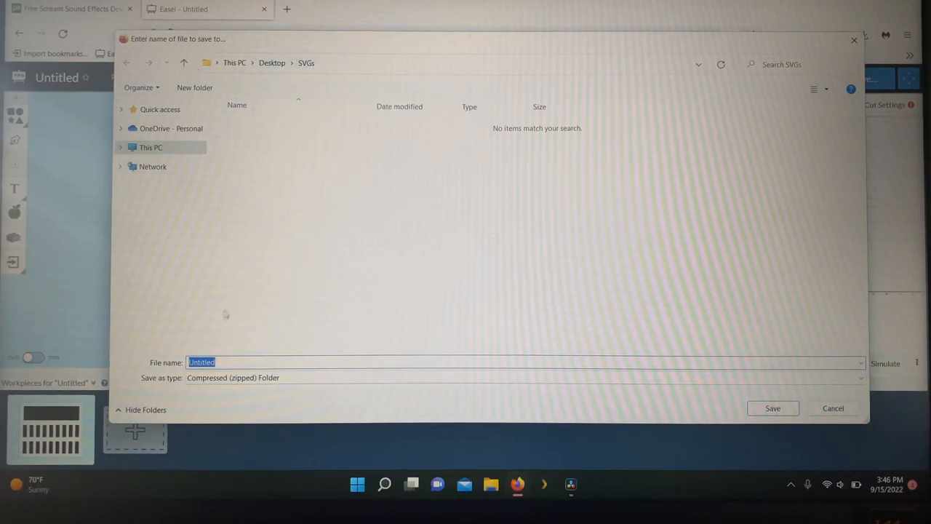
mouse_move(220, 331)
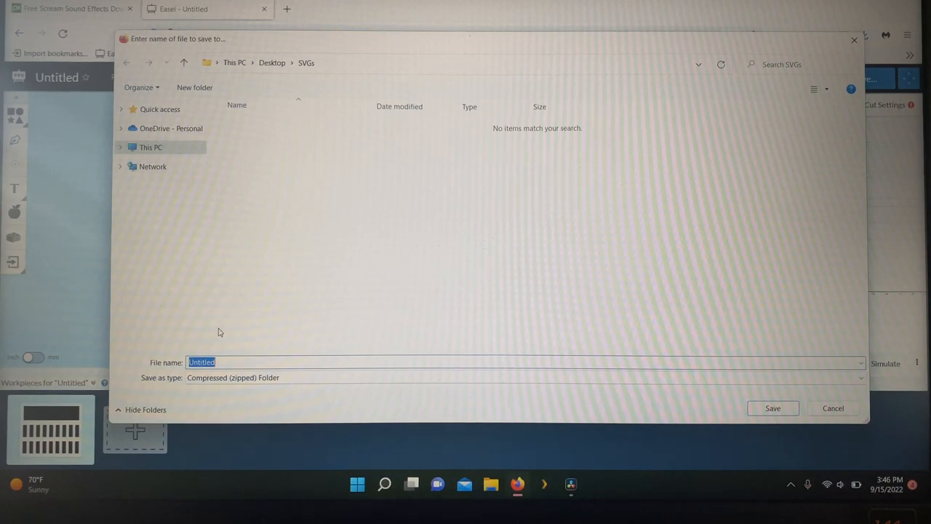
text(bit)
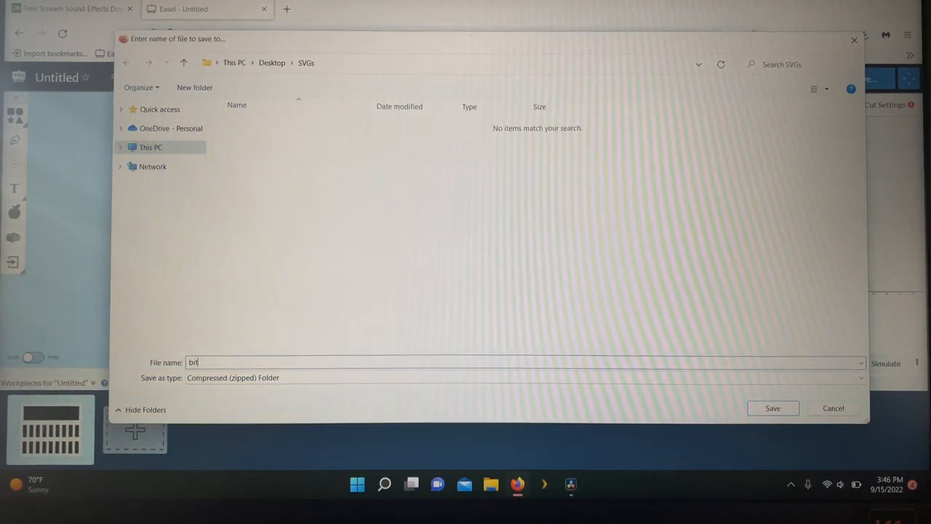
text(tray)
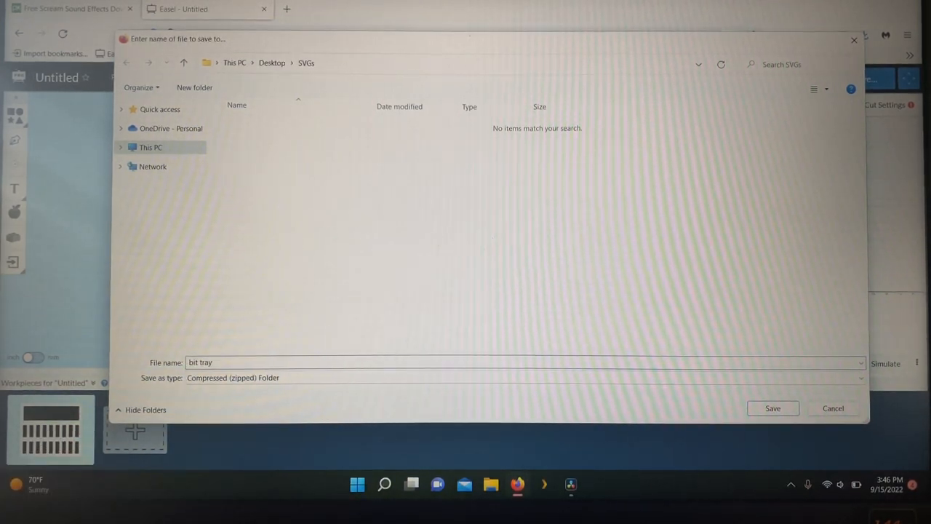
click(772, 409)
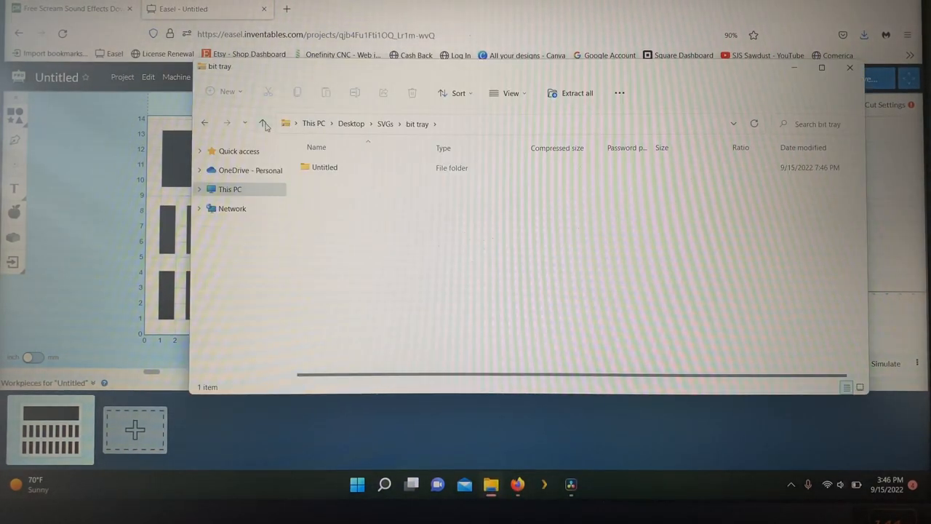
Extract the 'bit tray' zip into a 'bit tray' folder and open its Untitled folder
right_click(327, 167)
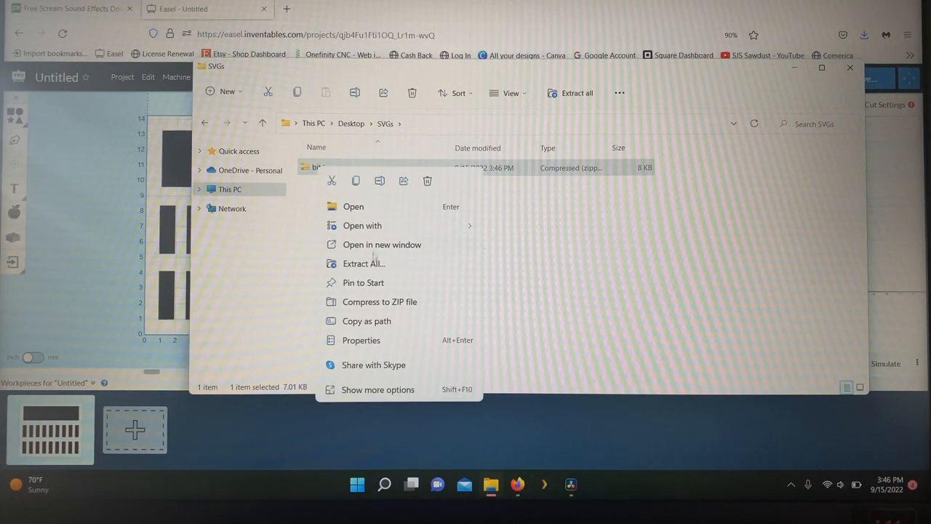
click(363, 264)
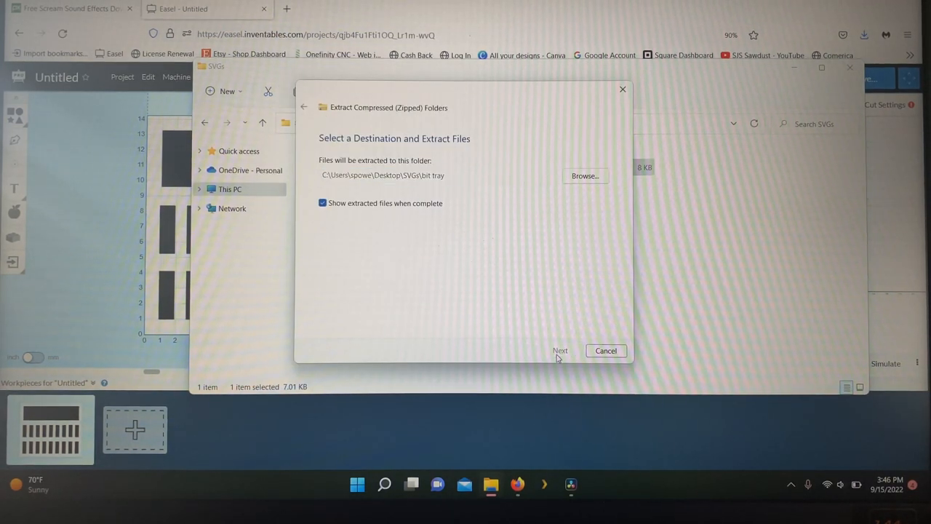
click(560, 350)
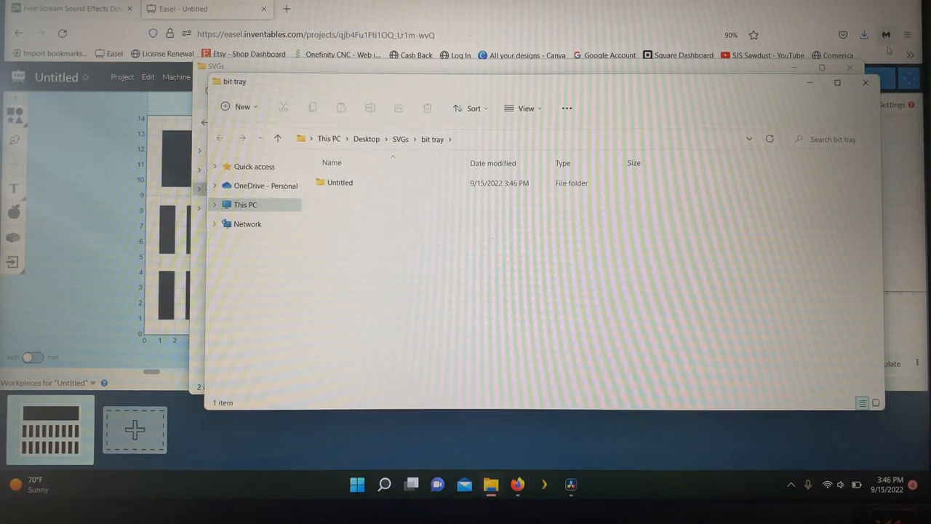
double_click(340, 182)
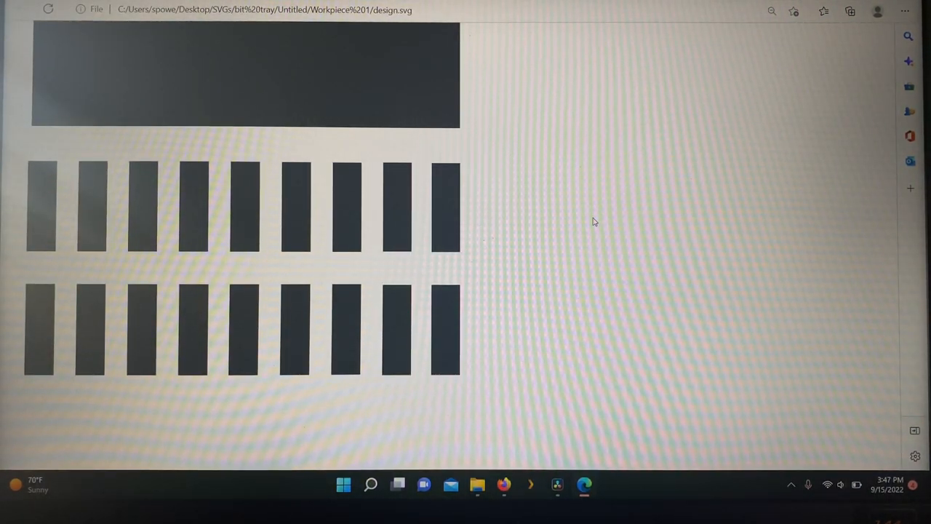
mouse_move(602, 213)
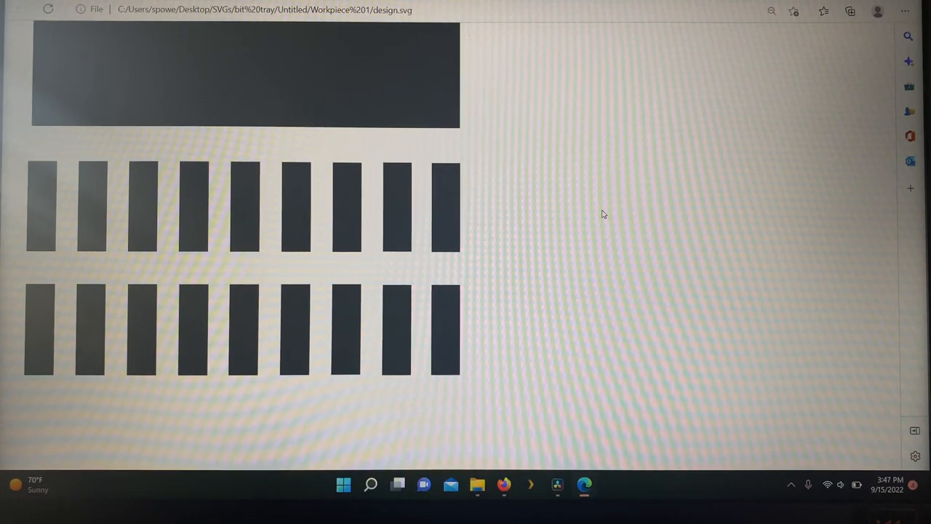
mouse_move(657, 188)
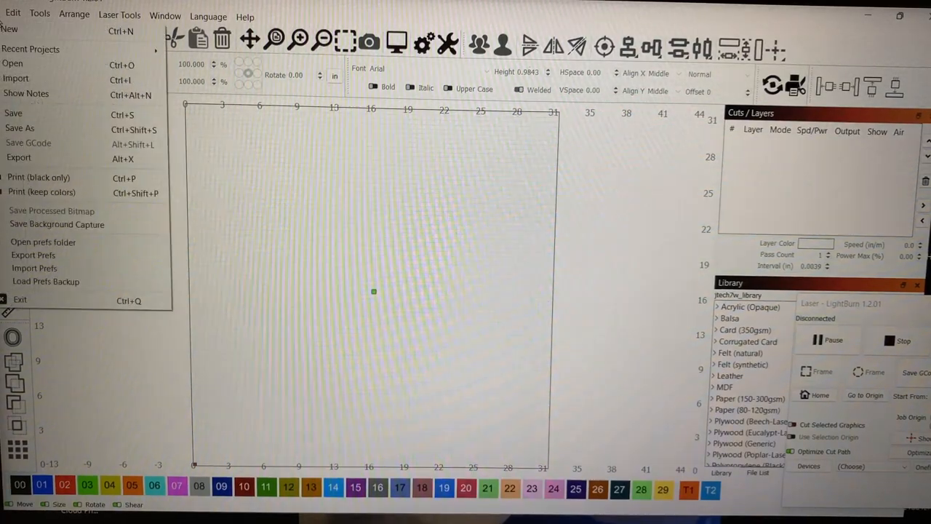
Import the 'design' SVG from bit tray > Untitled > Workpiece 1 into LightBurn
click(16, 77)
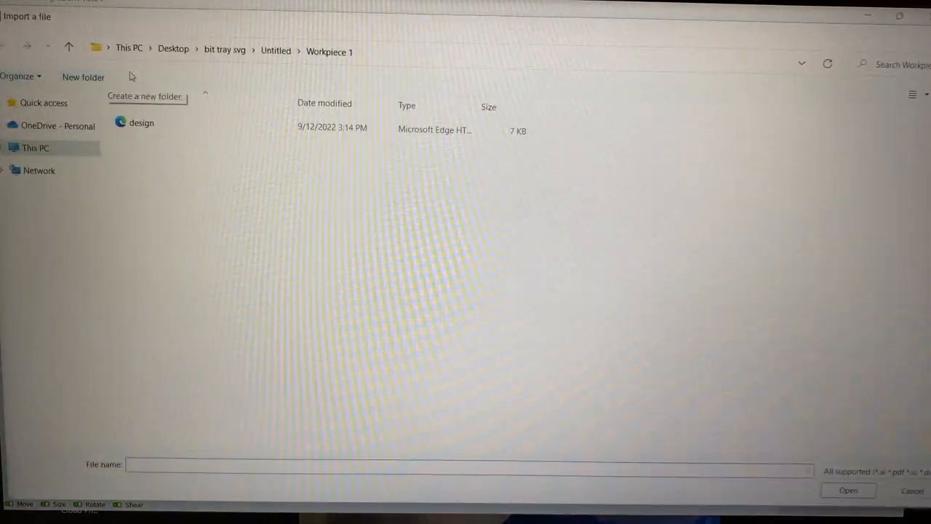
click(141, 122)
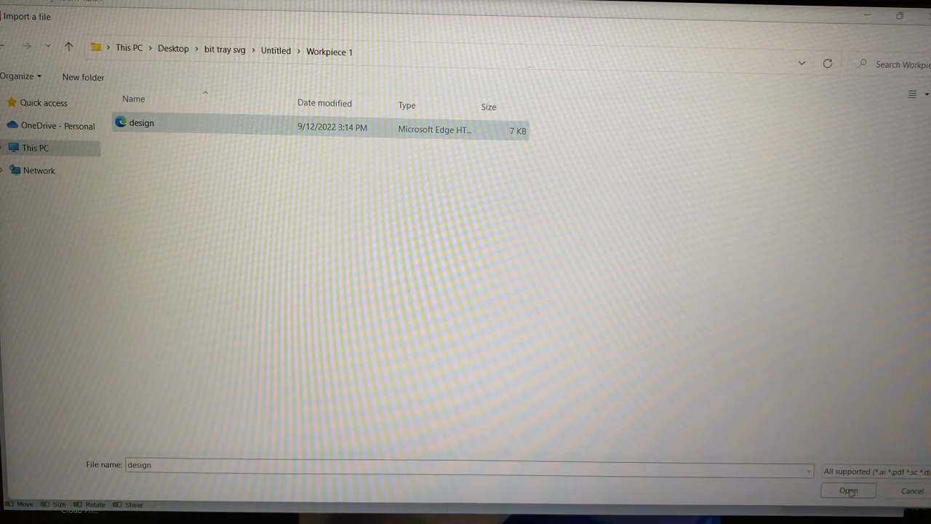
click(848, 490)
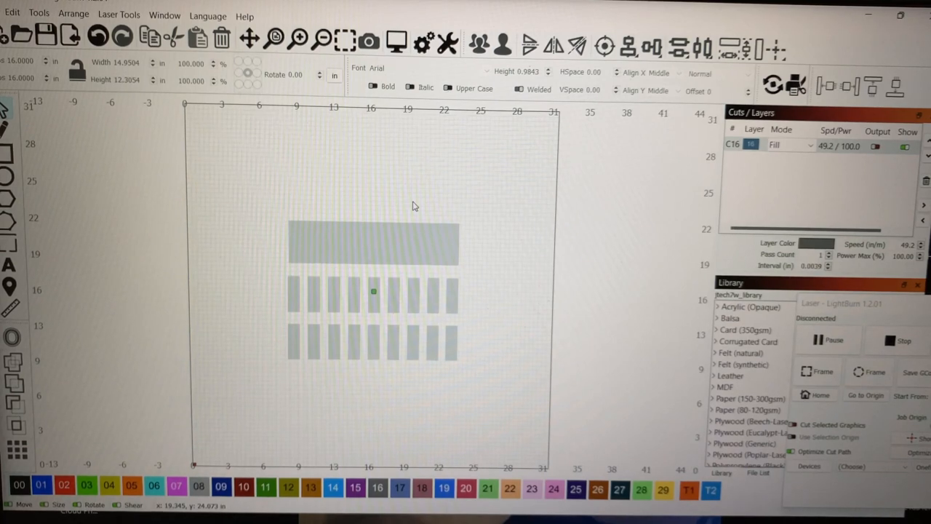
mouse_move(440, 217)
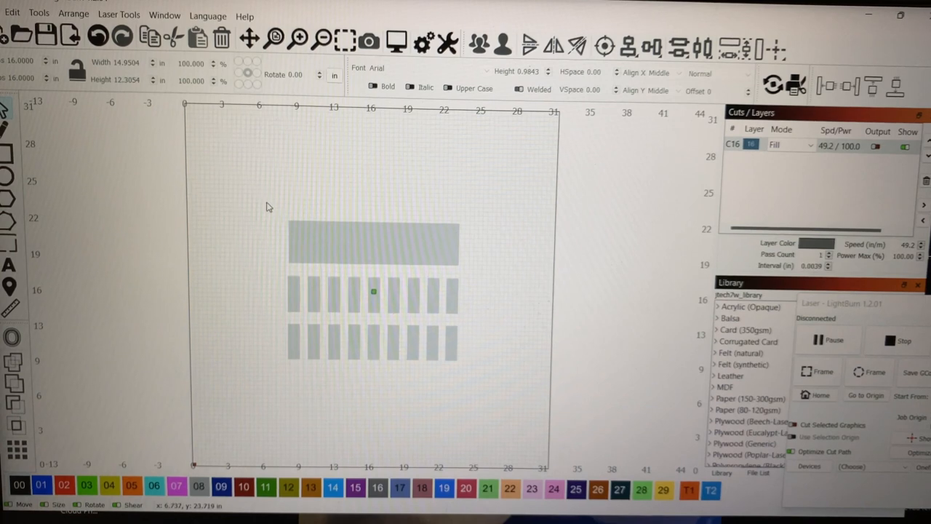
Draw the box rectangle, with the tray design measuring 14.950 by 12.305 inches
click(373, 291)
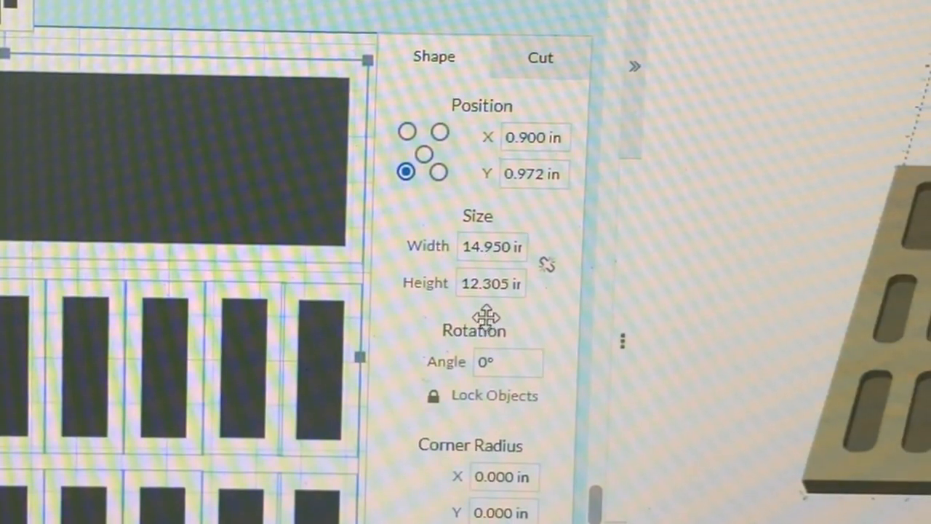
mouse_move(487, 318)
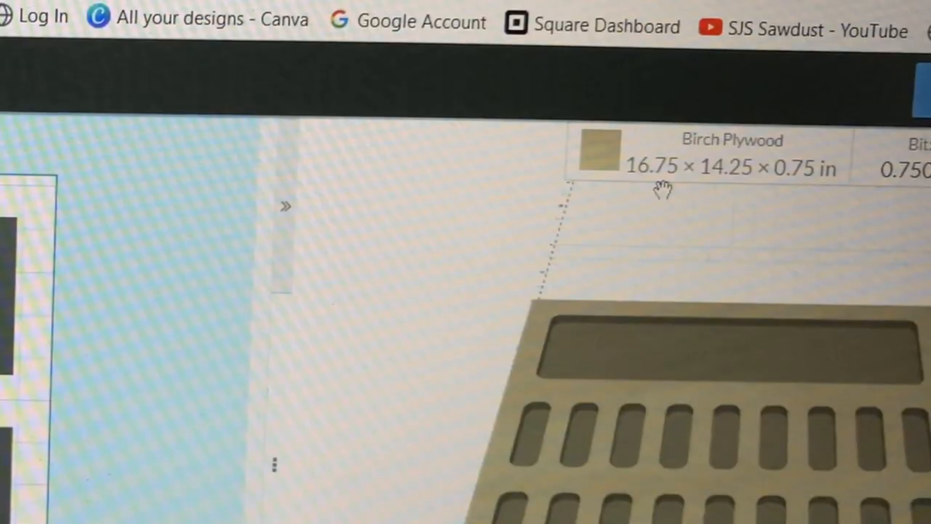
mouse_move(728, 194)
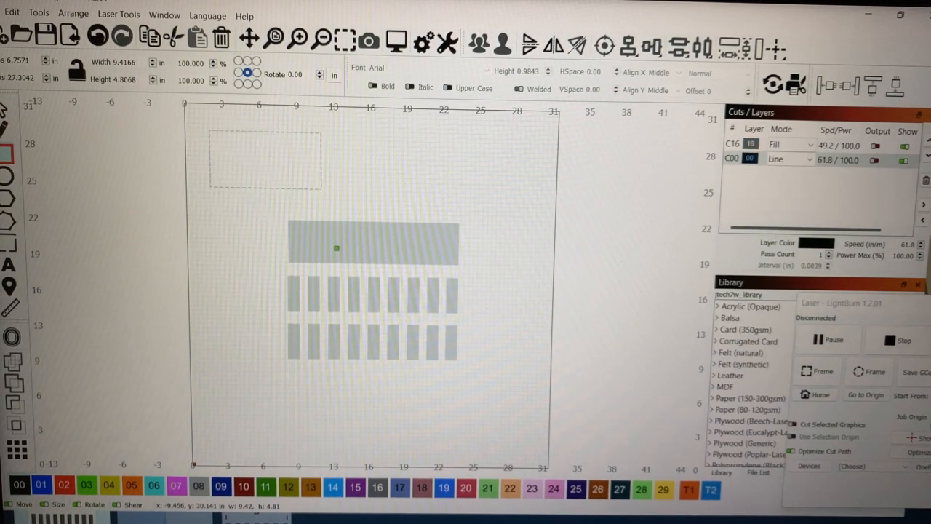
Resize the box to 16.75 by 14.25 inches and select it with the tray pockets
click(264, 159)
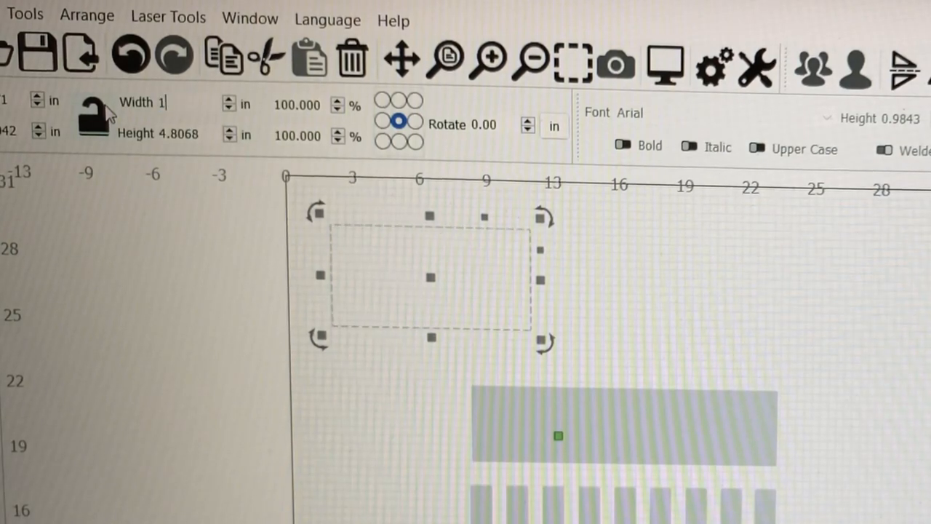
text(16.7500)
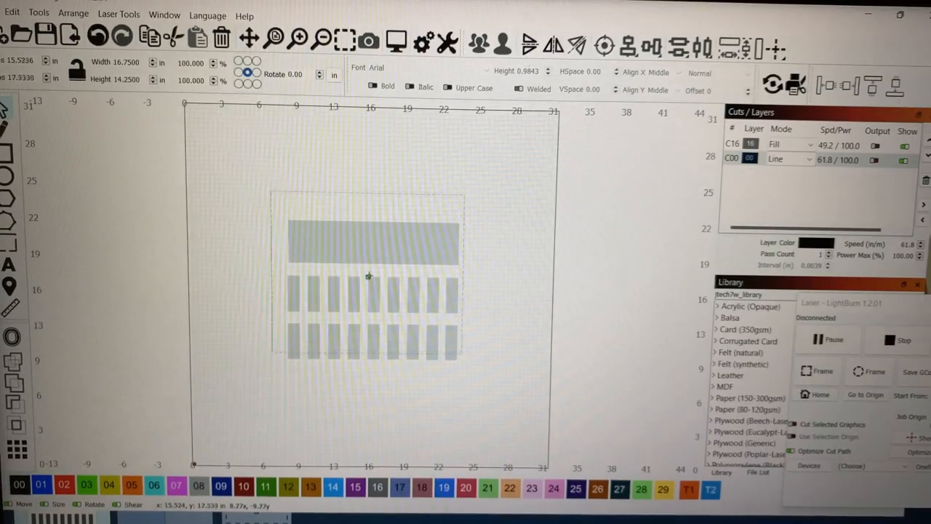
click(368, 275)
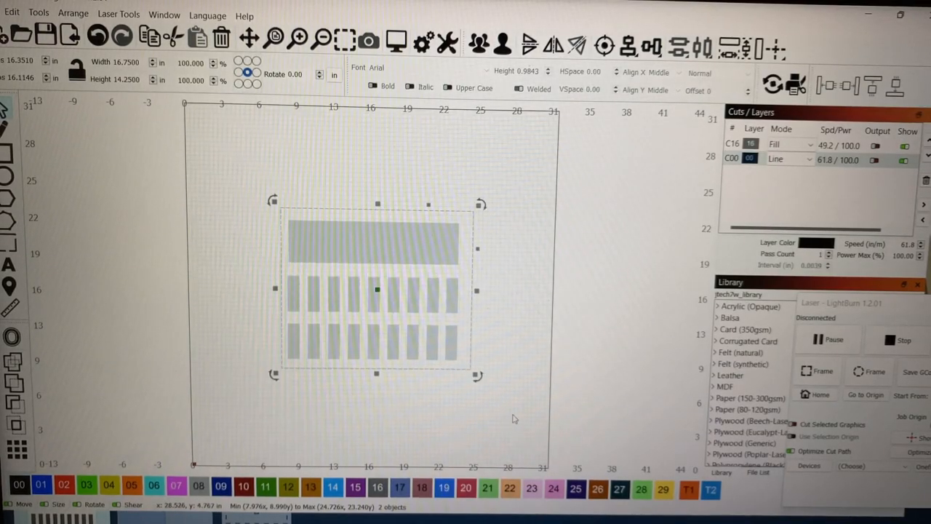
click(628, 46)
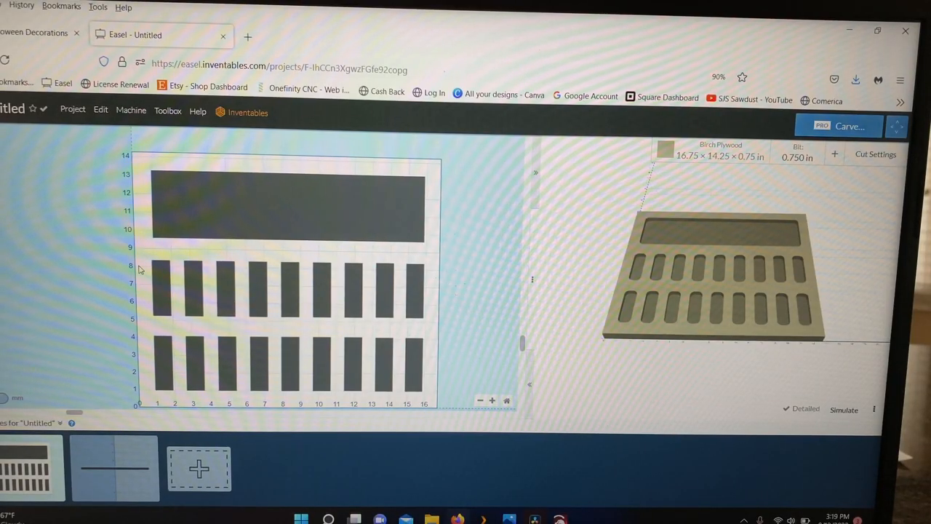
mouse_move(15, 259)
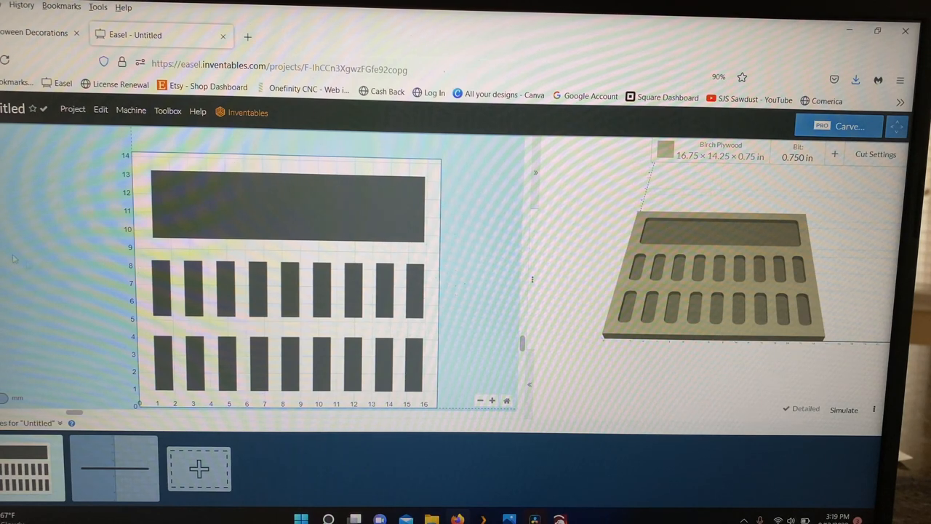
click(287, 284)
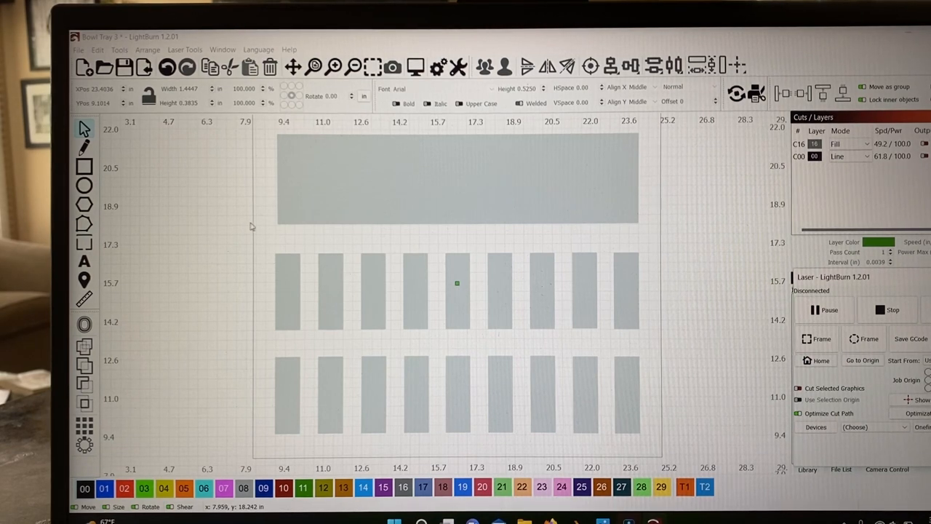
mouse_move(313, 231)
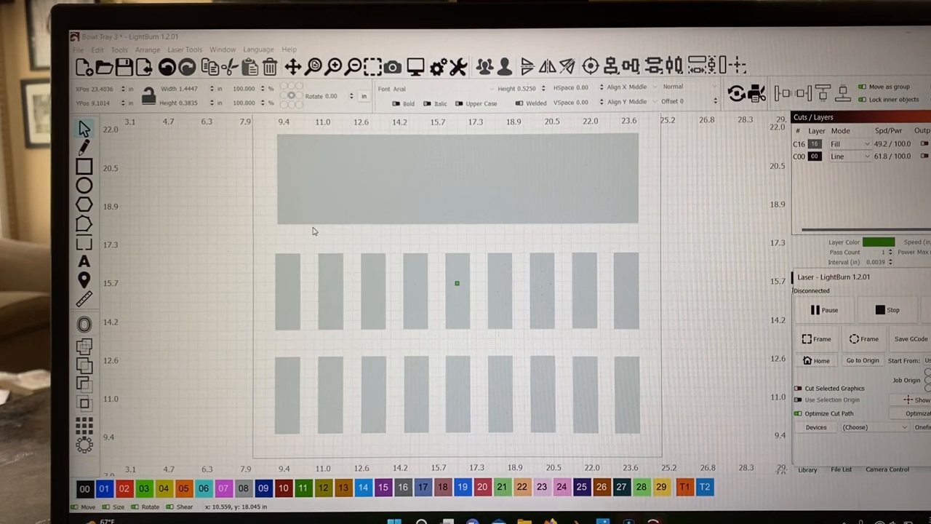
mouse_move(233, 225)
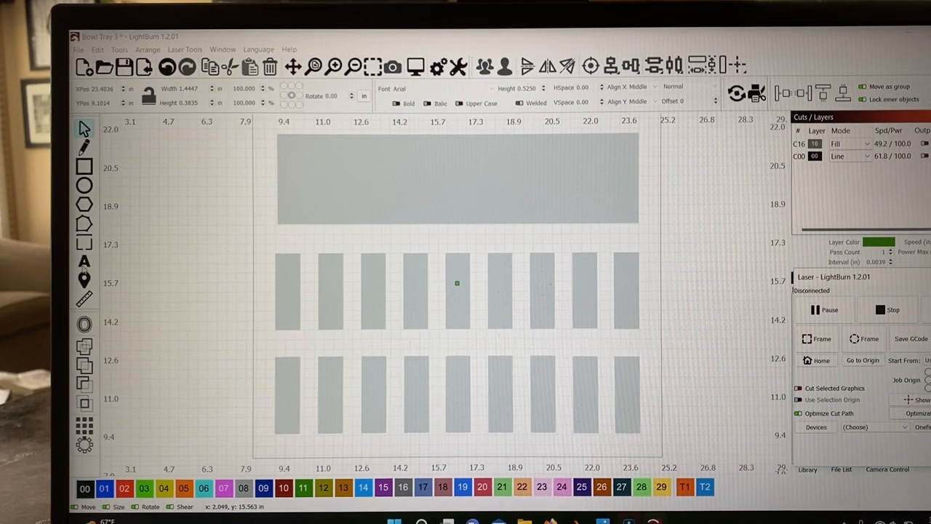
mouse_move(168, 289)
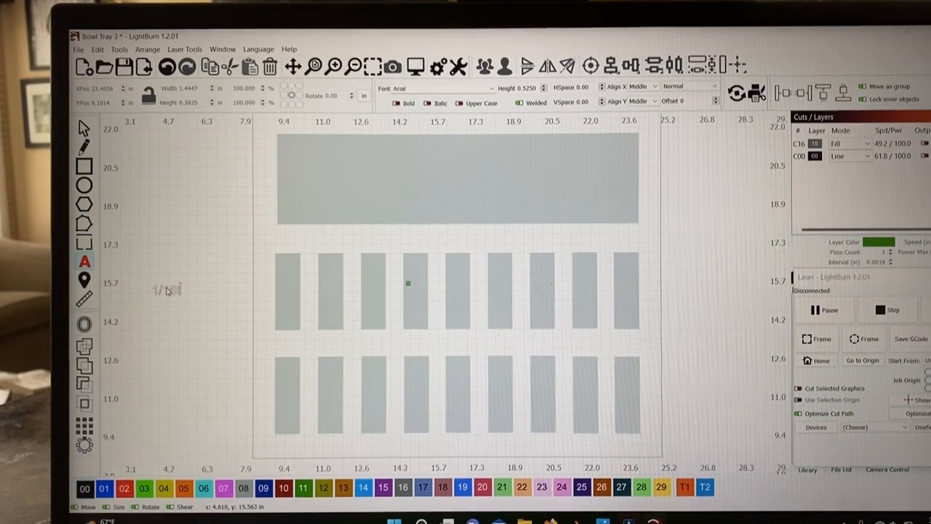
Place the 1/16th label under the first top-row pocket, then select label, pockets and box
click(167, 289)
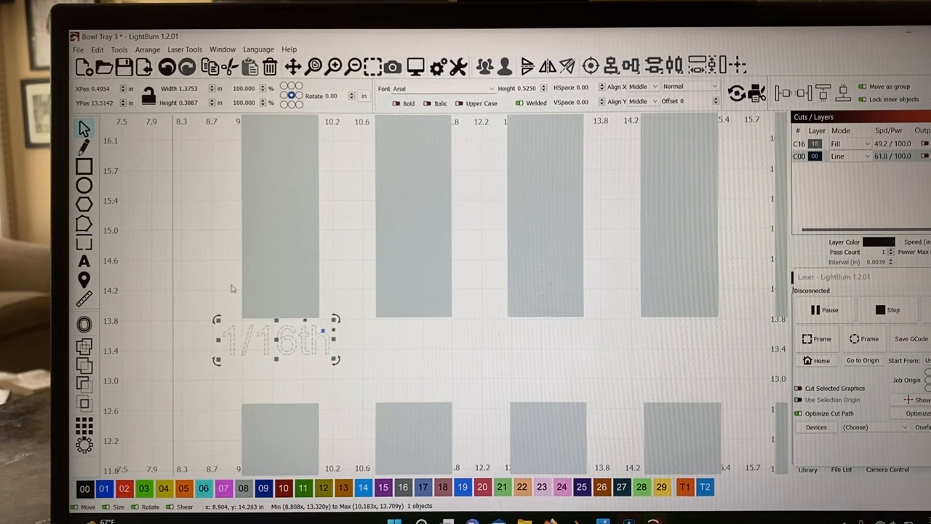
drag(276, 342, 277, 342)
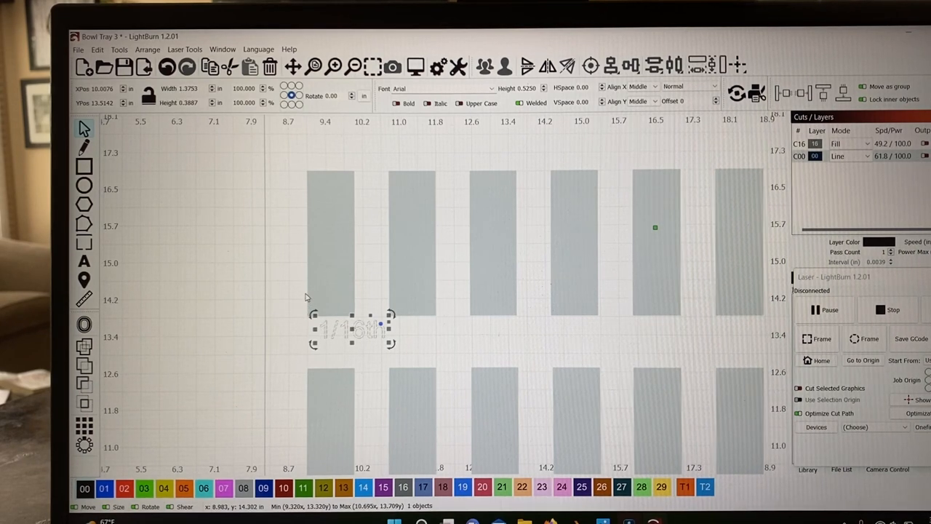
mouse_move(666, 238)
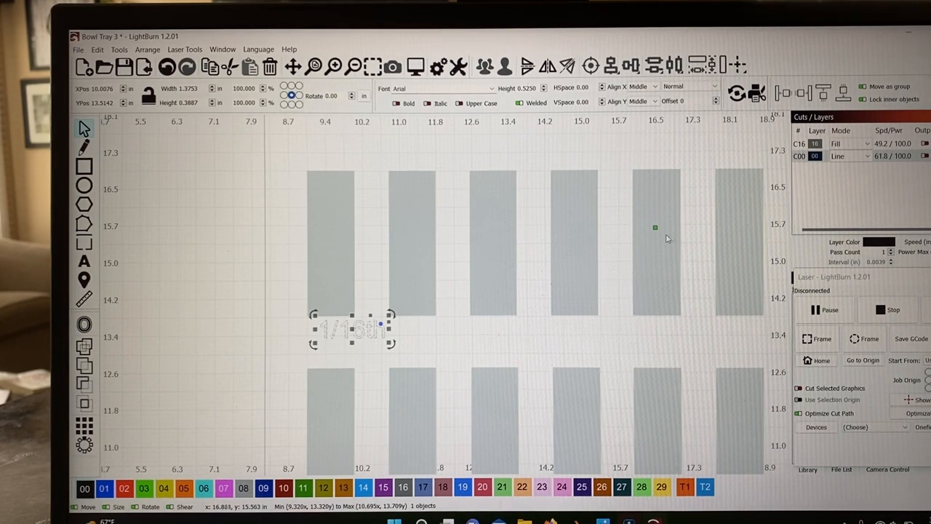
mouse_move(656, 235)
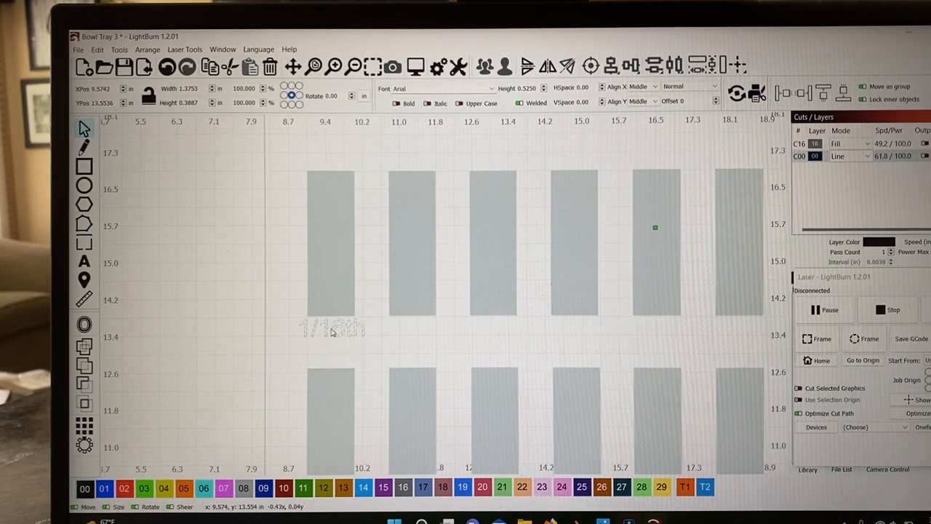
click(331, 329)
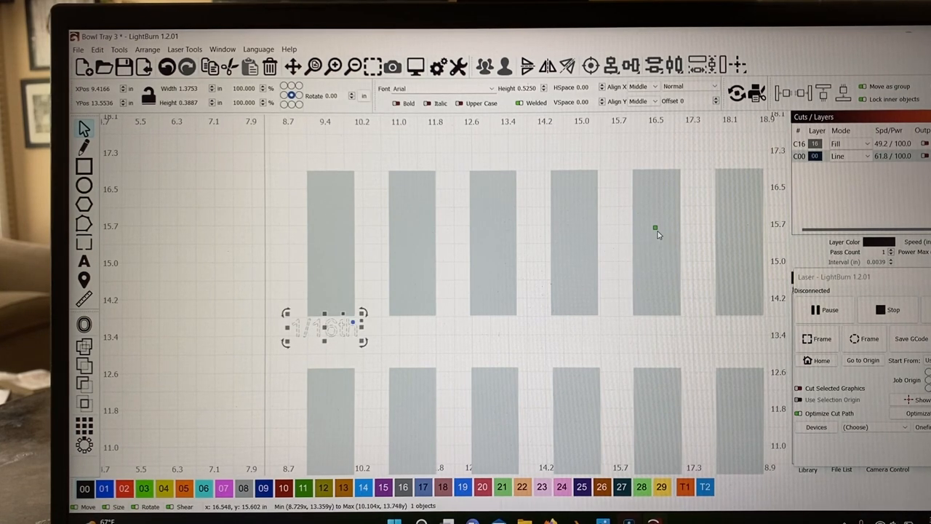
mouse_move(266, 283)
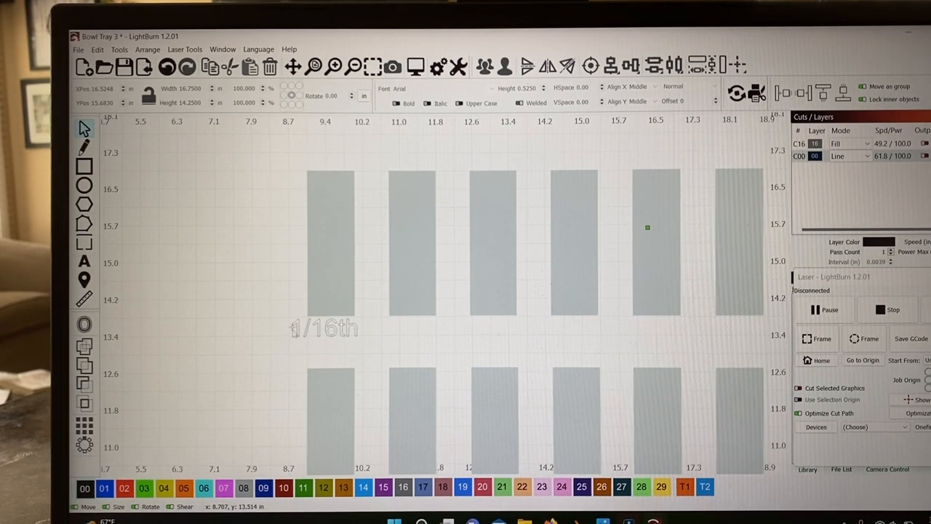
mouse_move(335, 330)
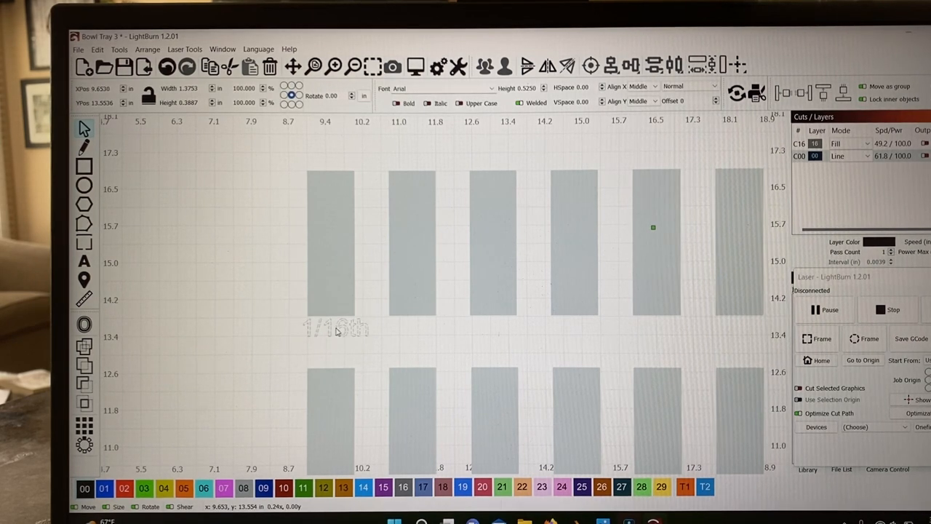
click(335, 327)
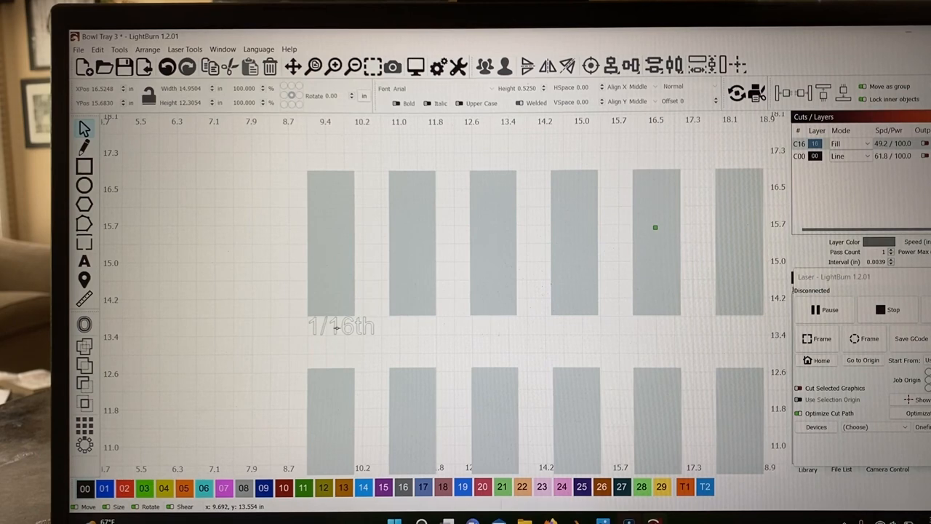
click(340, 327)
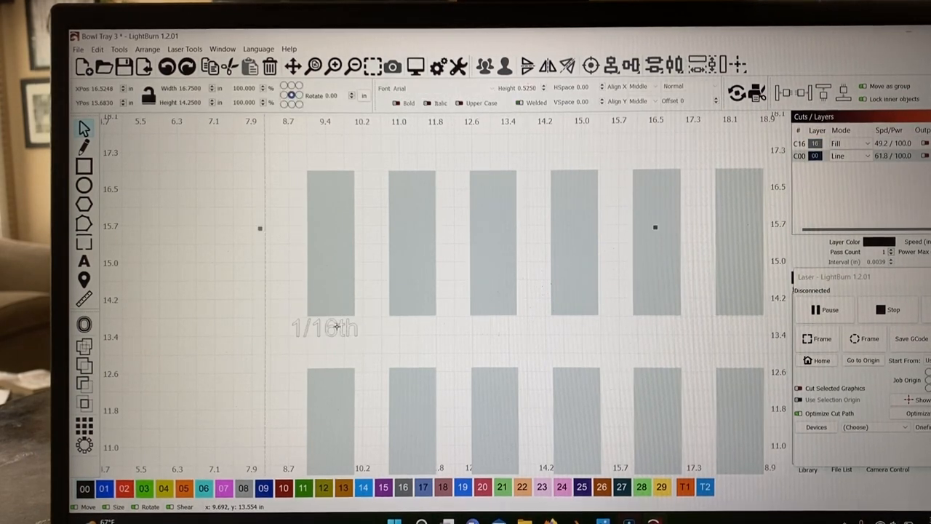
click(324, 328)
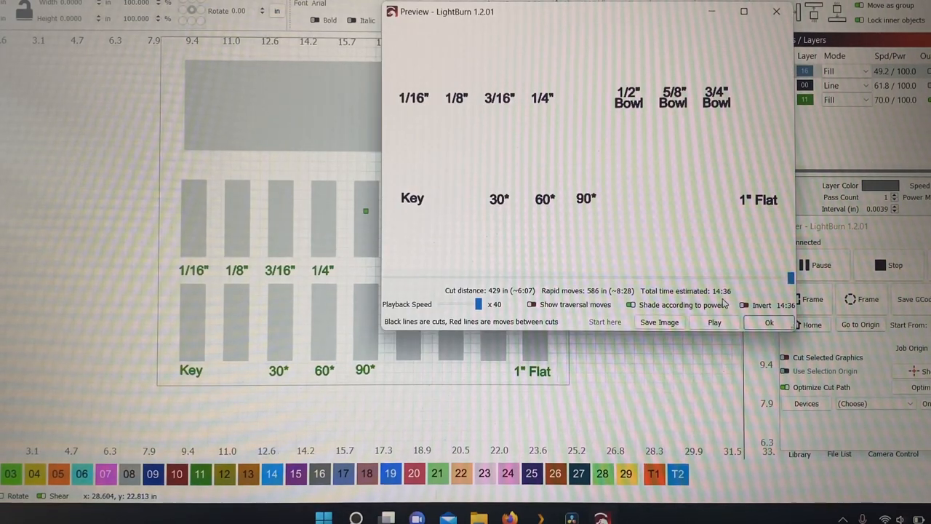
mouse_move(598, 204)
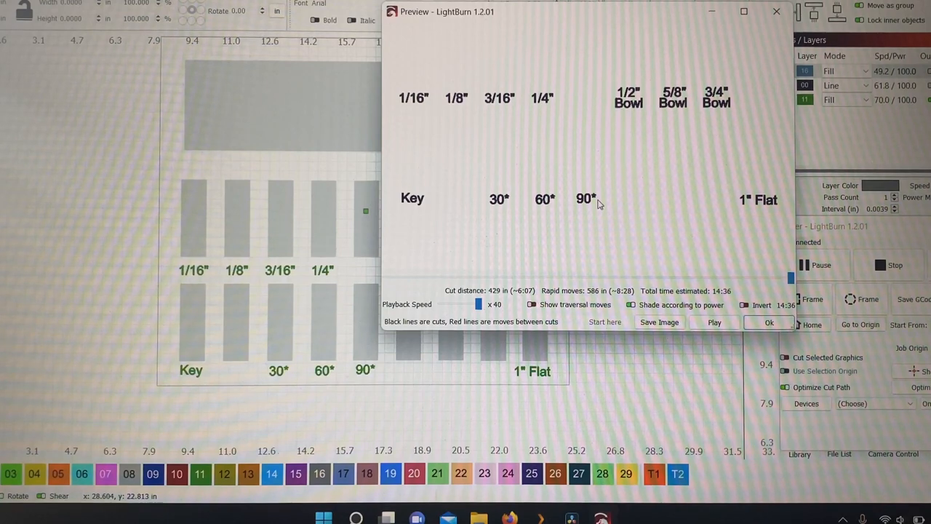